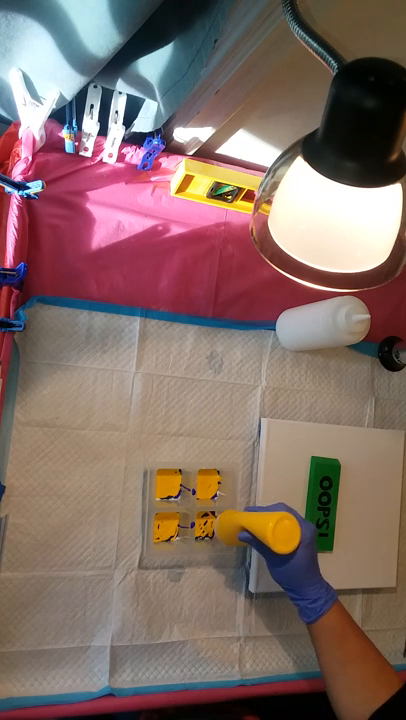
pyautogui.moveTo(290, 660)
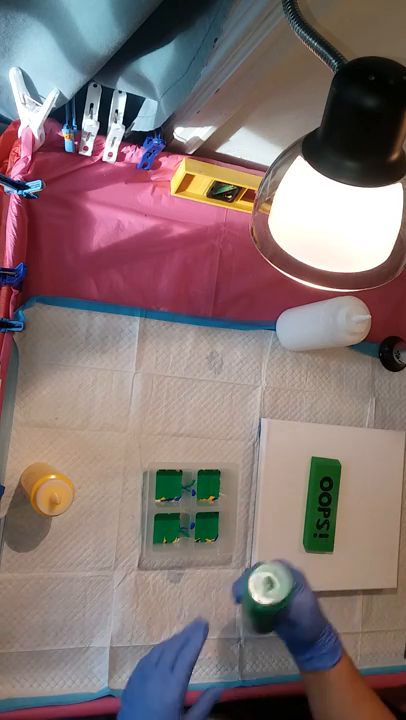
pyautogui.moveTo(270, 600)
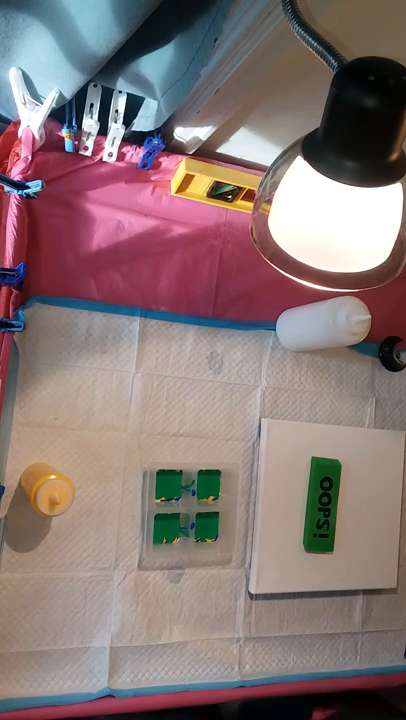